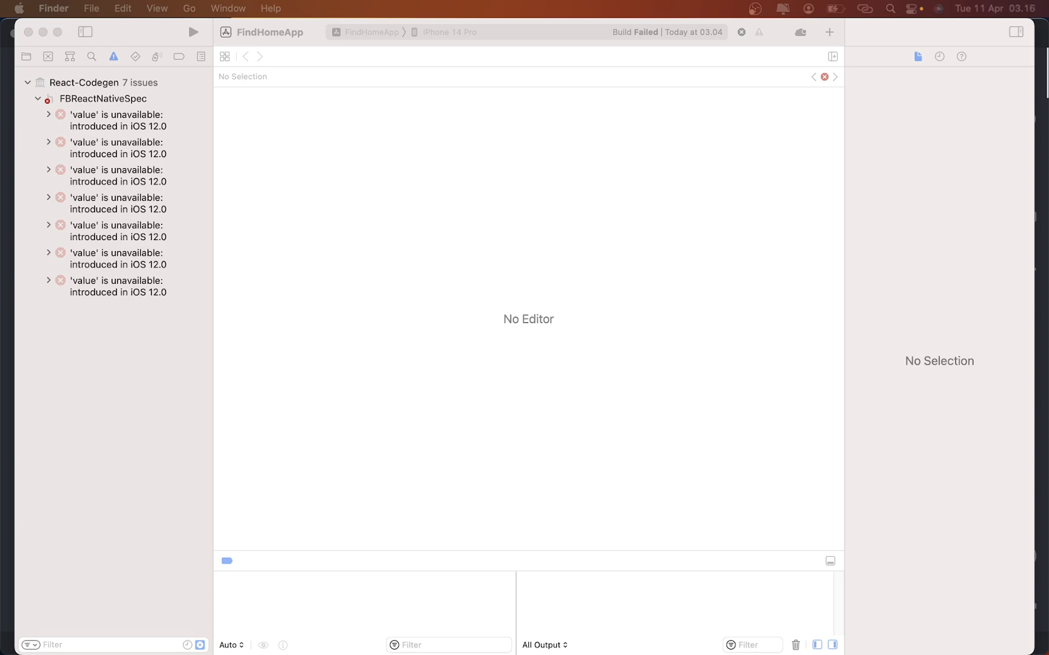
{"action": "mouse_move", "coordinate": [130, 221]}
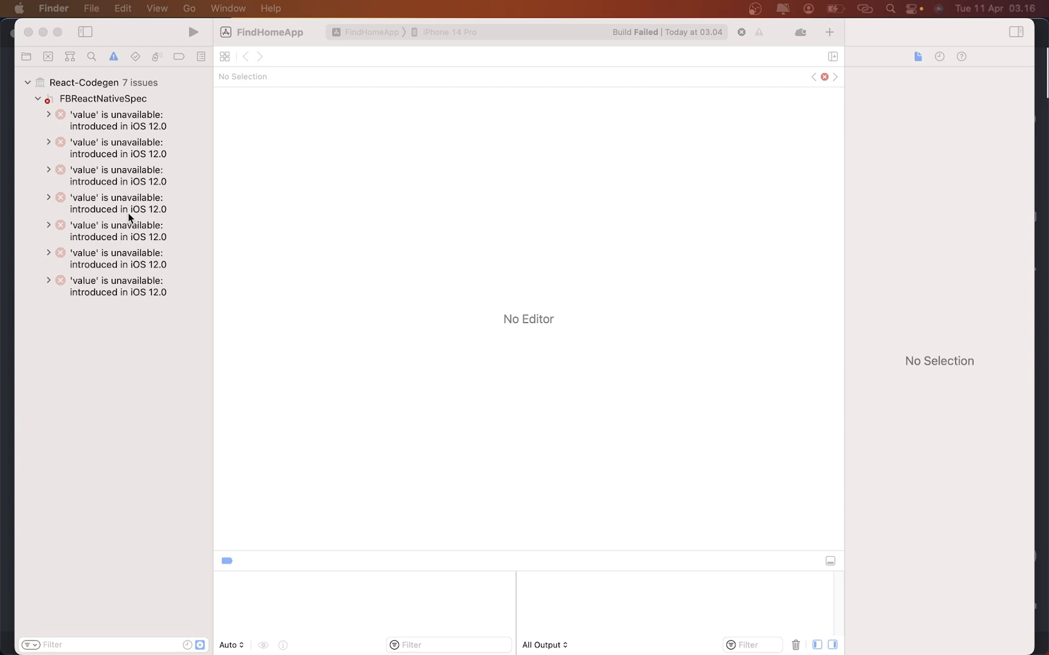
{"action": "mouse_move", "coordinate": [163, 193]}
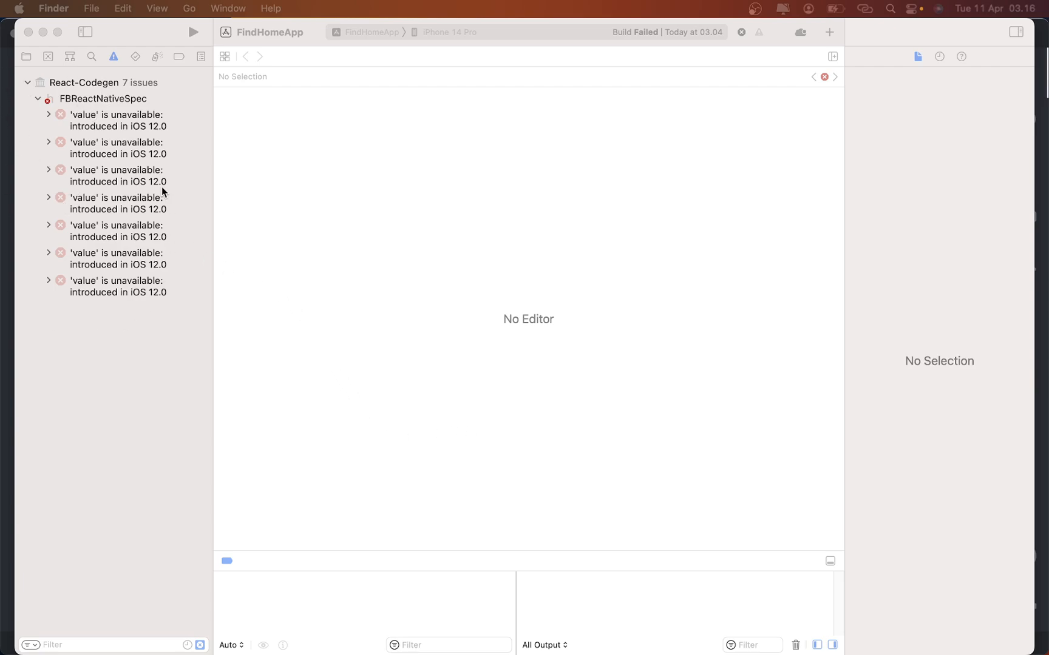
{"action": "mouse_move", "coordinate": [133, 149]}
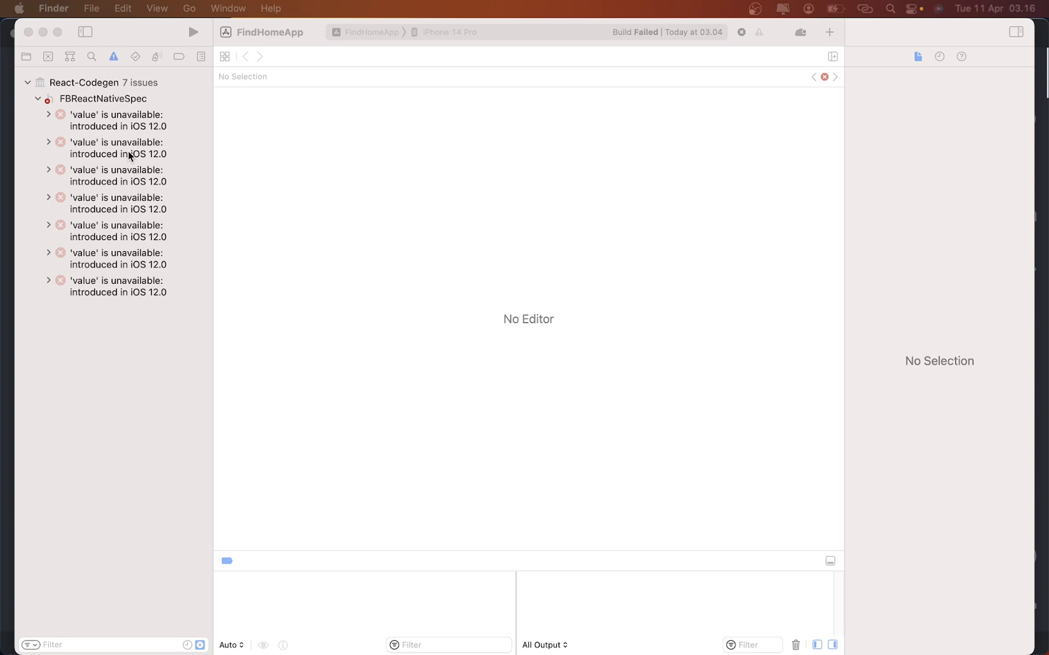
{"action": "mouse_move", "coordinate": [59, 129]}
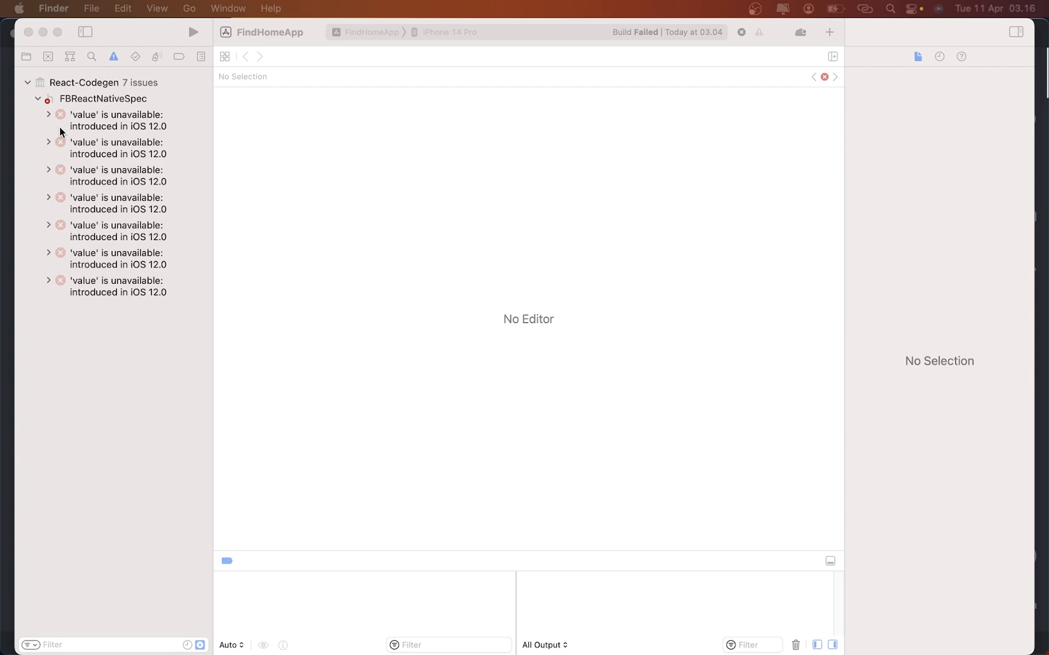
{"action": "mouse_move", "coordinate": [76, 149]}
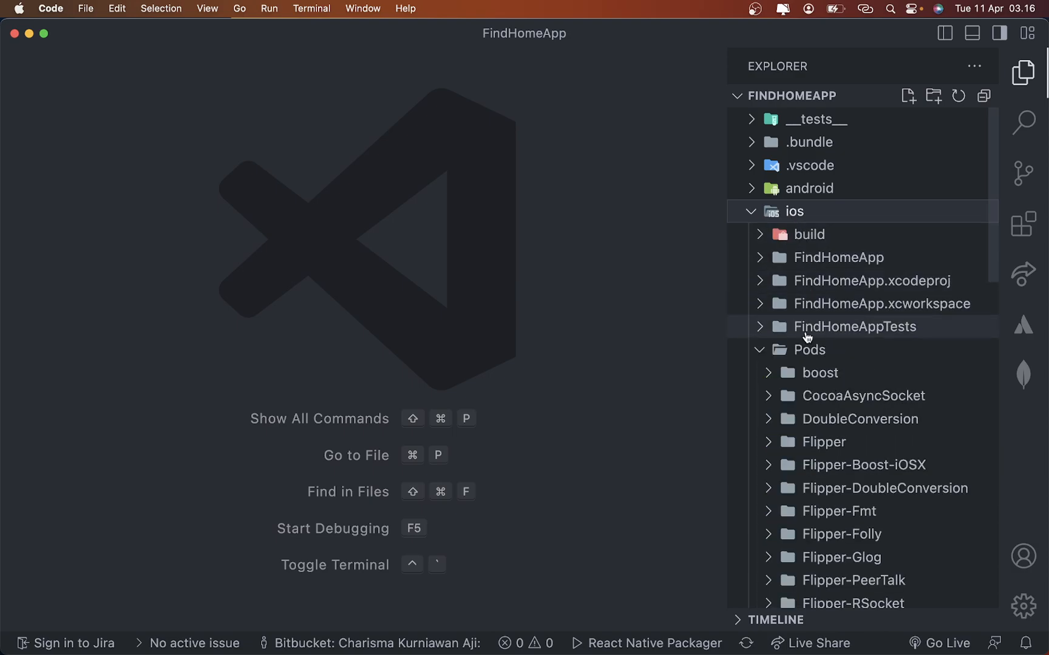
{"action": "mouse_move", "coordinate": [809, 350]}
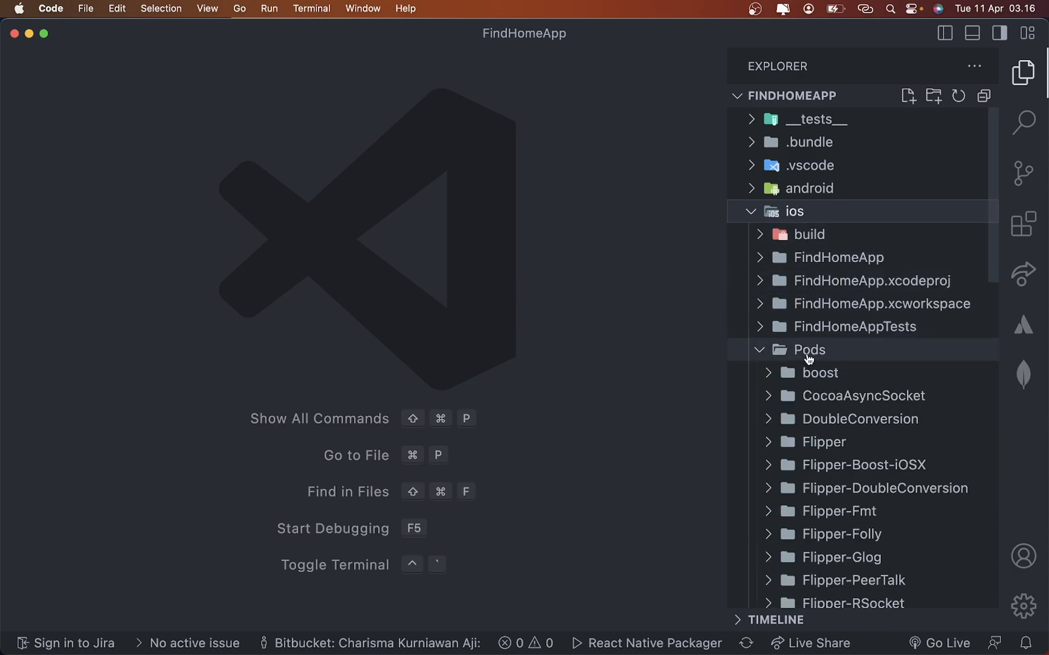
Reveal Pods.xcodeproj inside the expanded ios/Pods folder in the Explorer
{"action": "scroll", "scroll_direction": "down", "scroll_amount": 3}
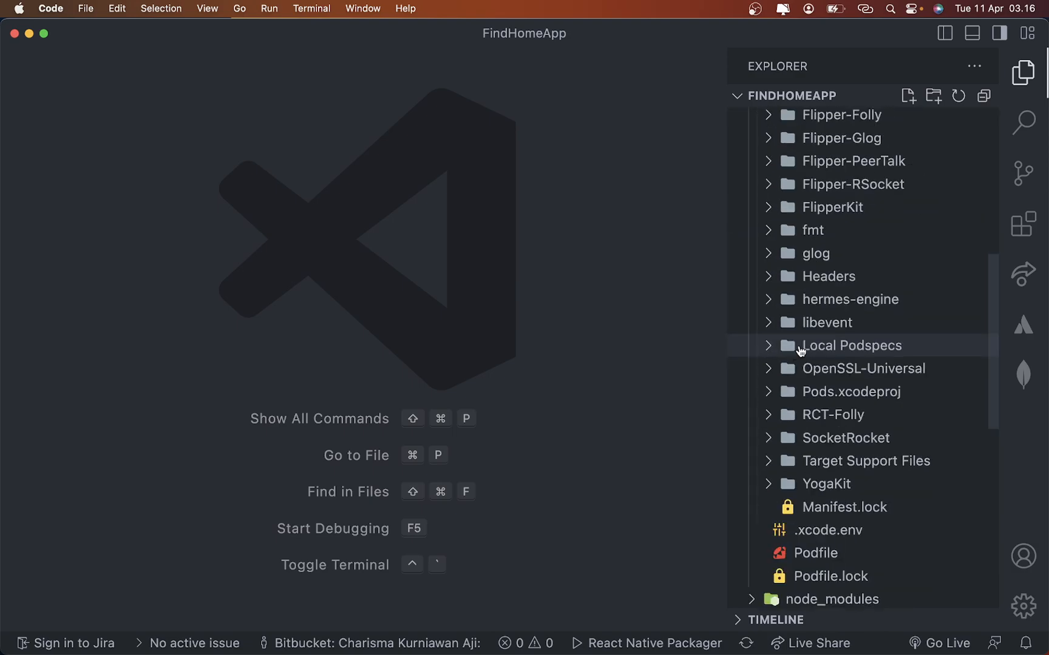
{"action": "mouse_move", "coordinate": [878, 392]}
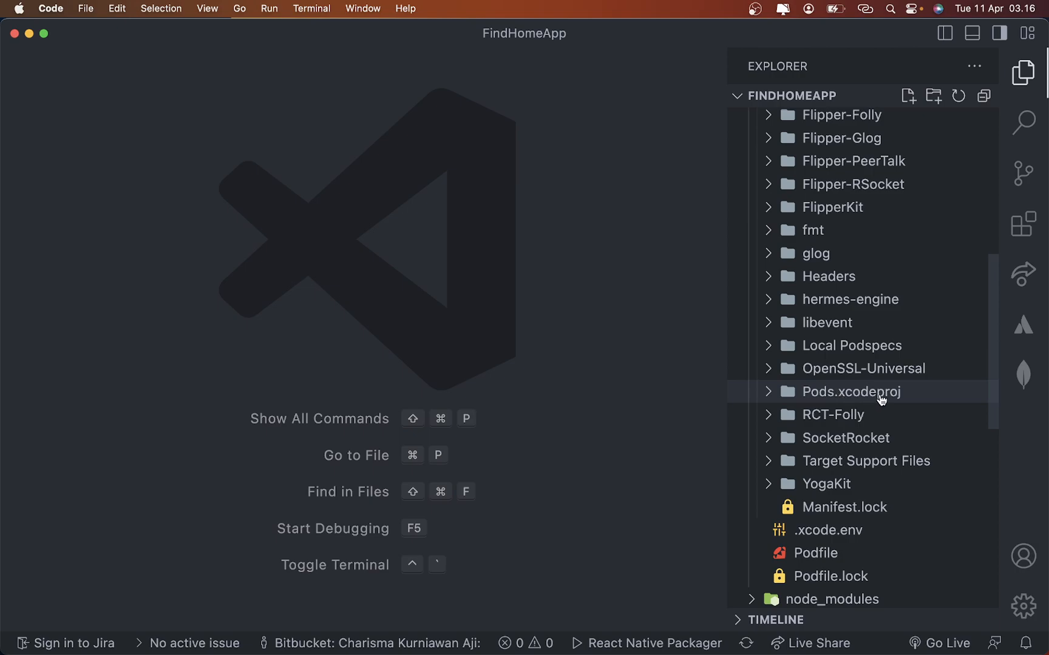
{"action": "left_click", "coordinate": [852, 391]}
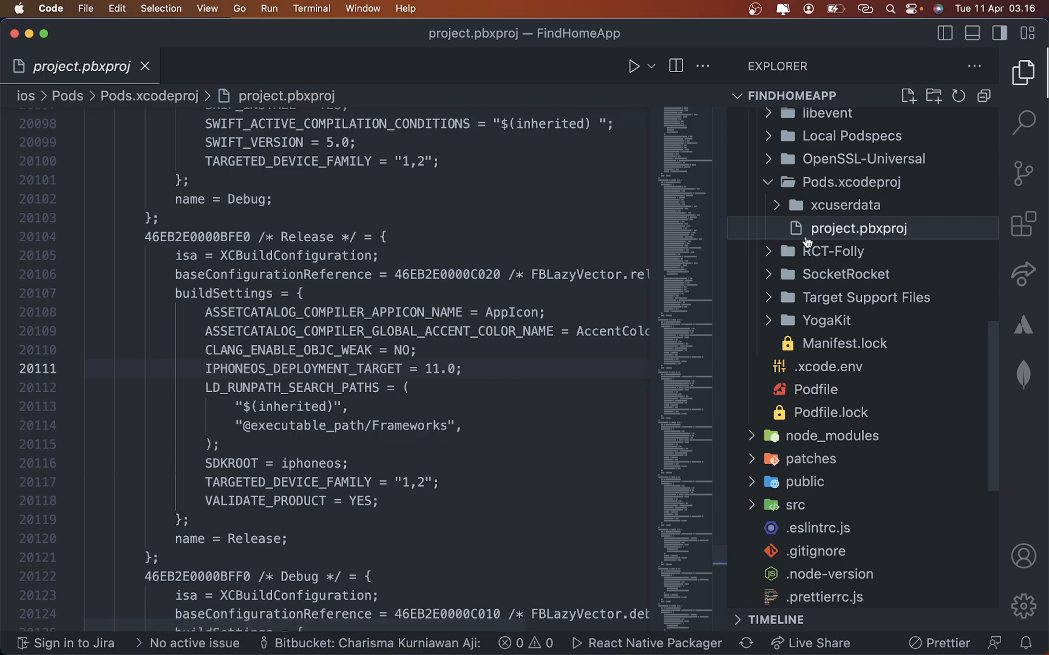
{"action": "mouse_move", "coordinate": [846, 250]}
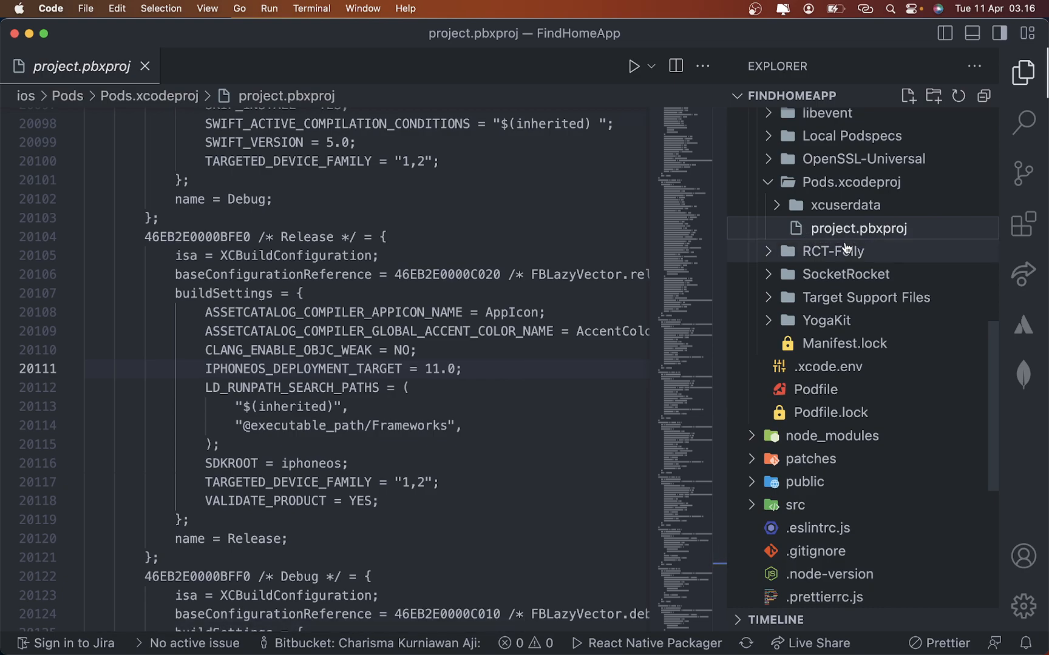
{"action": "mouse_move", "coordinate": [386, 410]}
{"action": "type", "text": "IPH"}
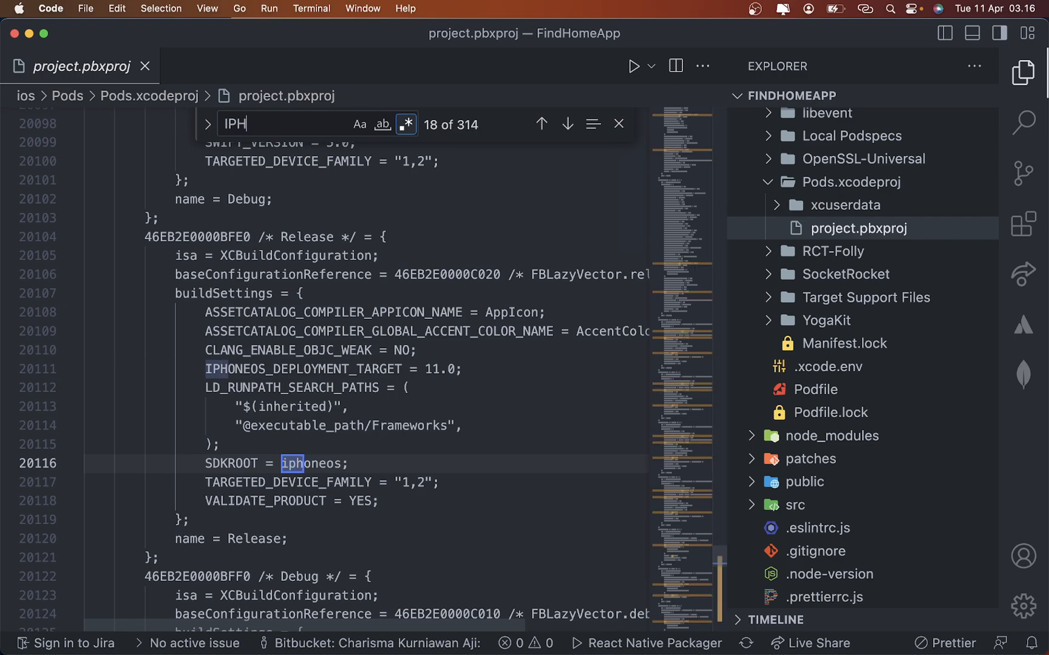
Search project.pbxproj for IPHONEOS_DEPLOYMENT_TARGET, finding 114 entries set to 11.0
{"action": "type", "text": "ONEOS_"}
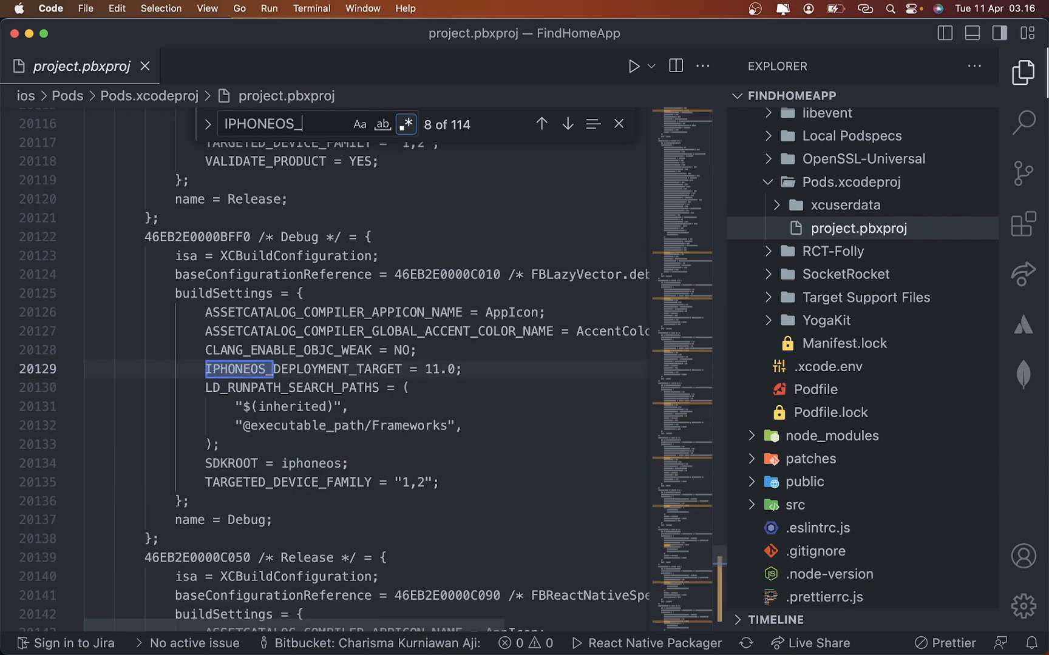
{"action": "type", "text": "DEPLOYMEN"}
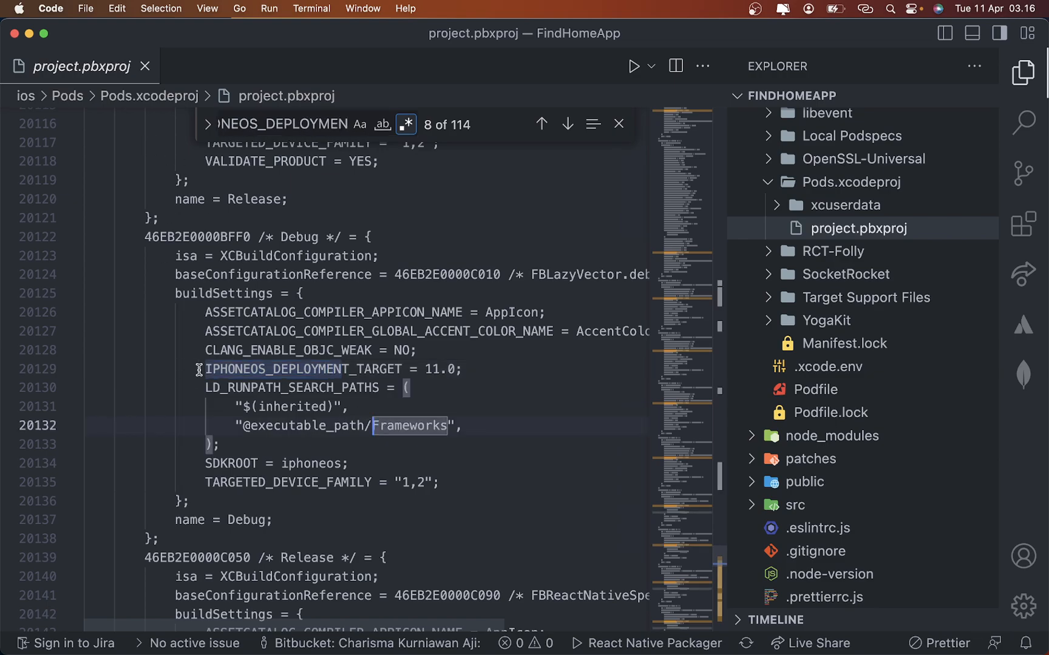
{"action": "left_click", "coordinate": [445, 368]}
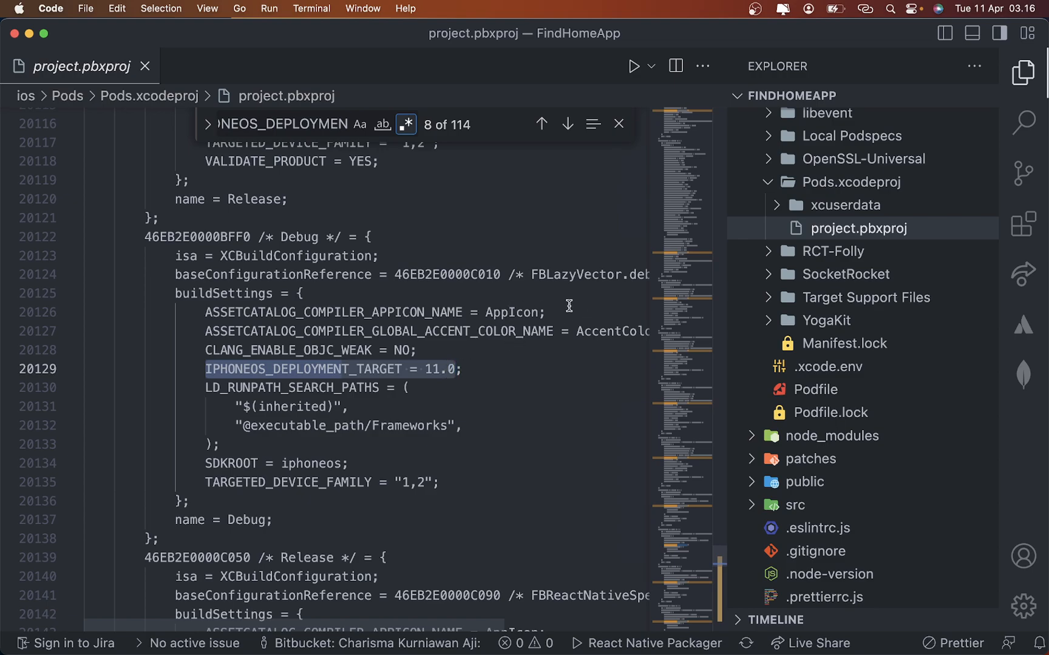
{"action": "mouse_move", "coordinate": [1022, 123]}
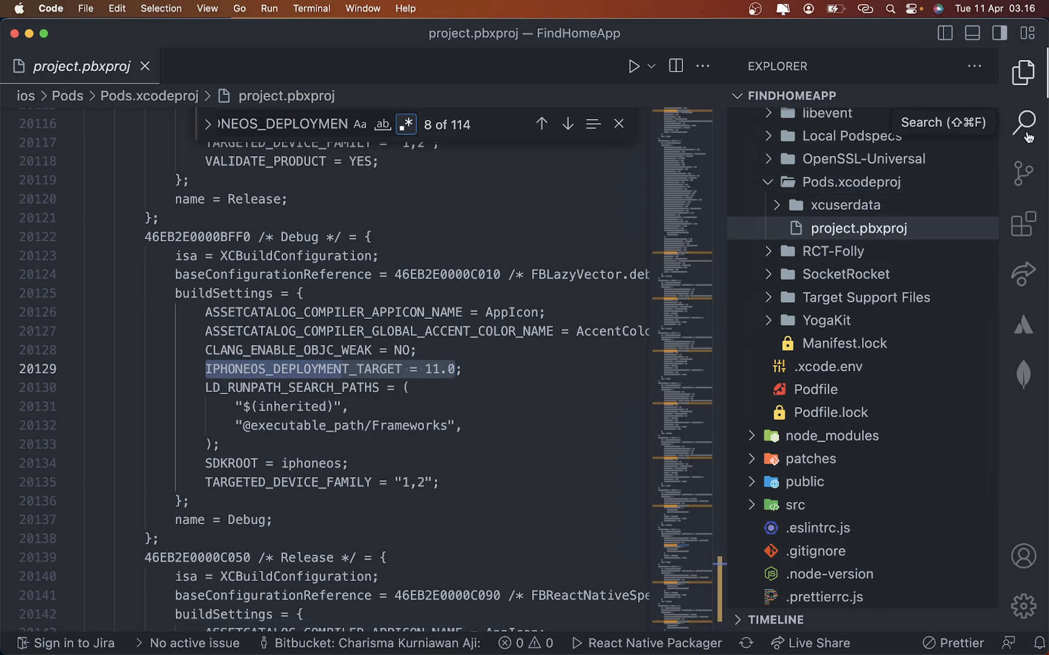
Replace all 114 IPHONEOS_DEPLOYMENT_TARGET = 11.0 entries with 12.4
{"action": "left_click", "coordinate": [1022, 123]}
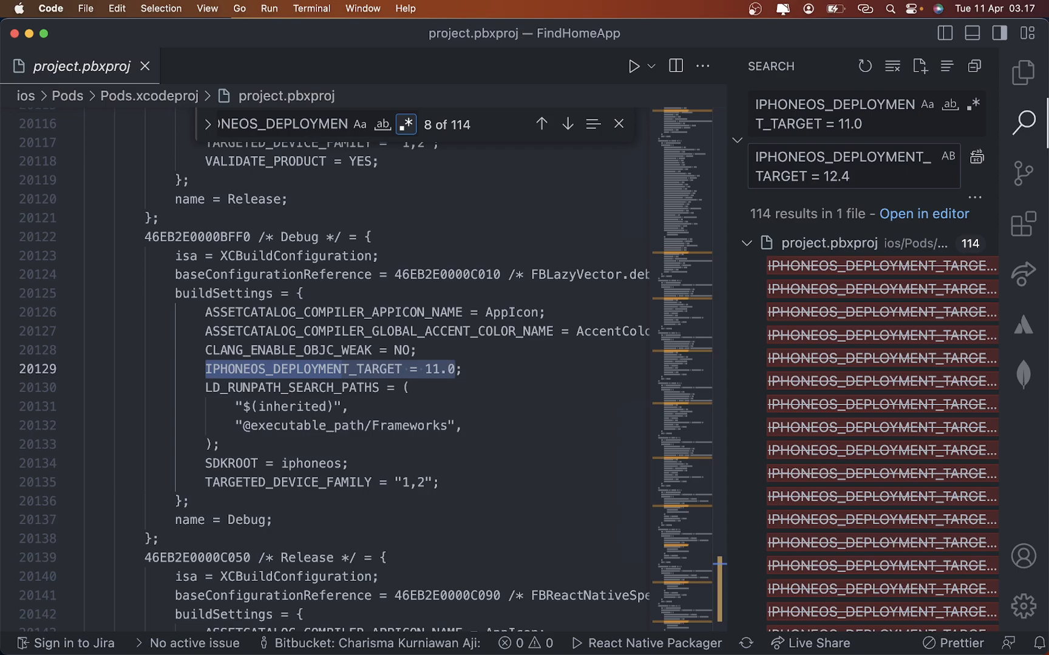
{"action": "left_click", "coordinate": [976, 157]}
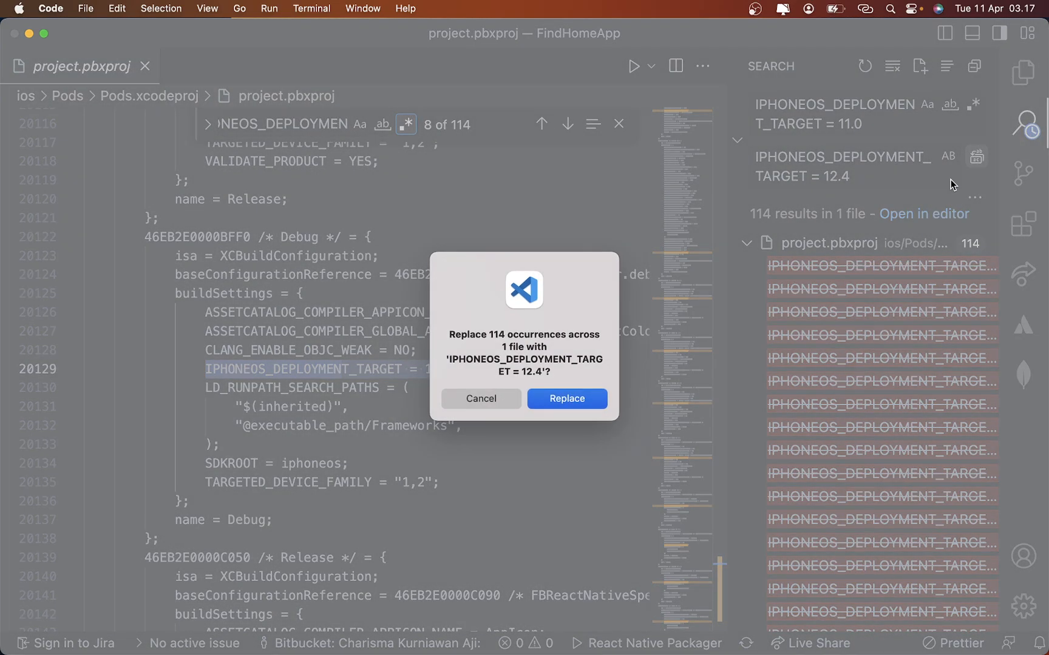
{"action": "left_click", "coordinate": [566, 398]}
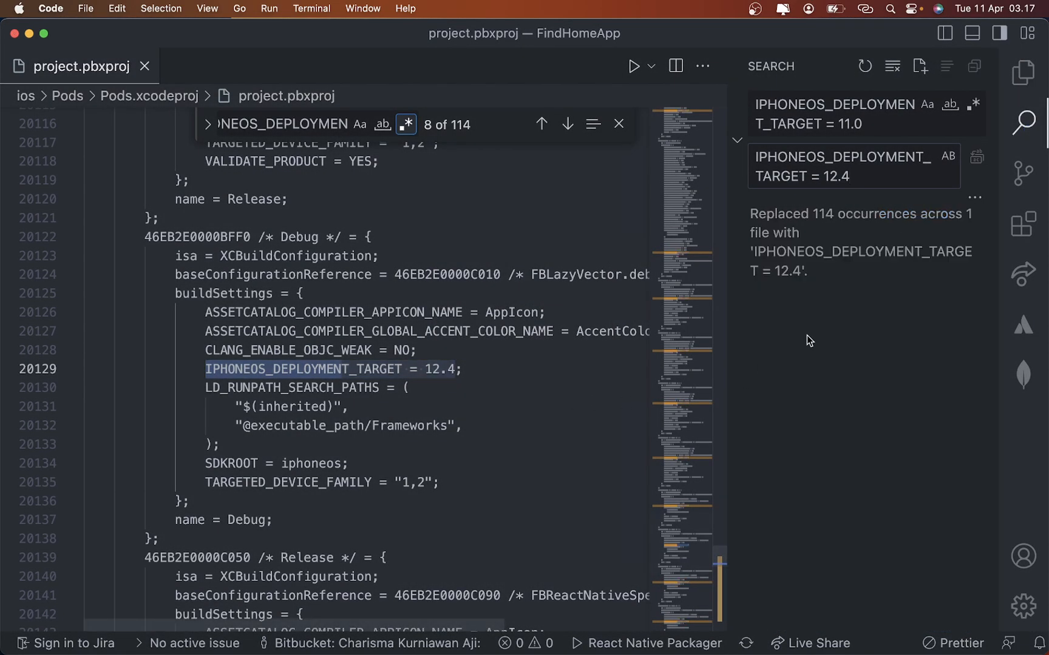
Return to the Explorer file tree and bring Xcode to the front
{"action": "left_click", "coordinate": [1022, 74]}
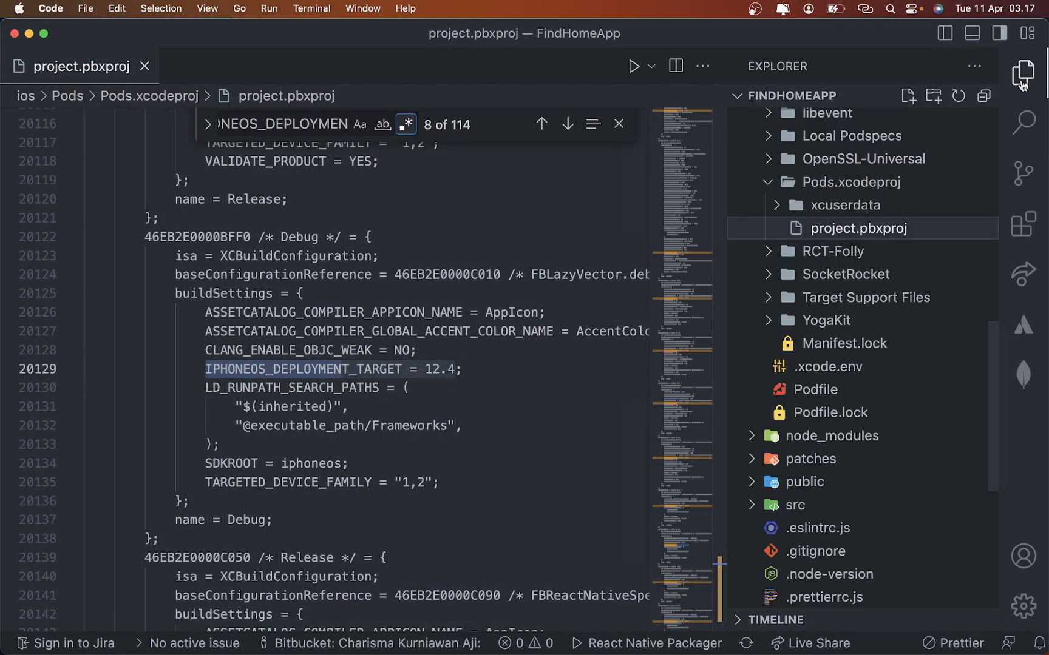
{"action": "left_click", "coordinate": [1022, 74]}
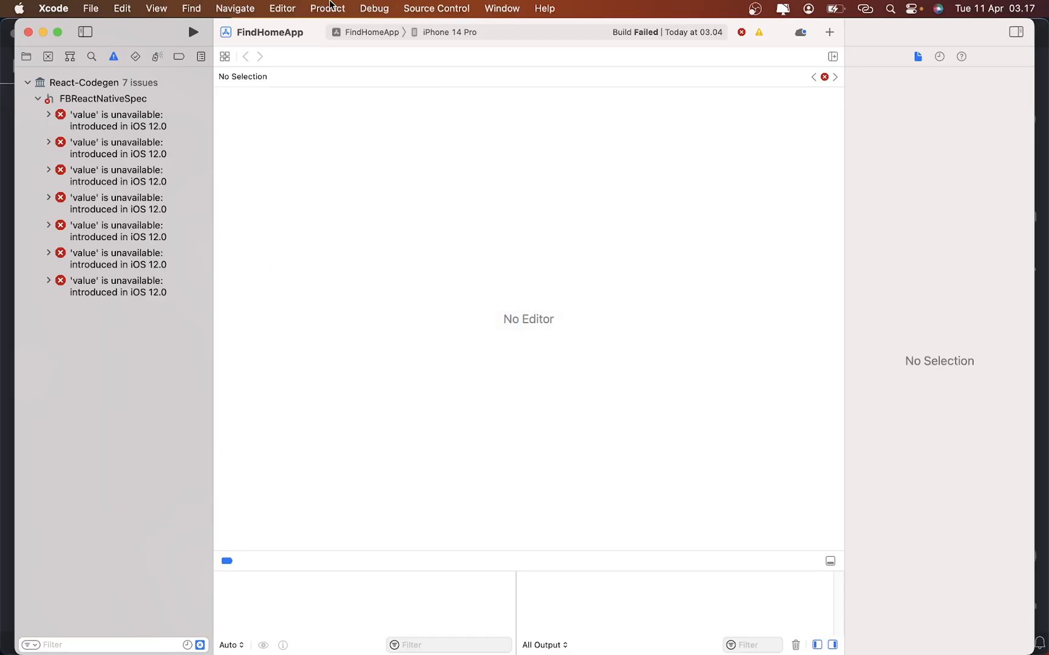
Clean the FindHomeApp build folder via Product menu, then run the scheme on iPhone 14 Pro
{"action": "left_click", "coordinate": [328, 8]}
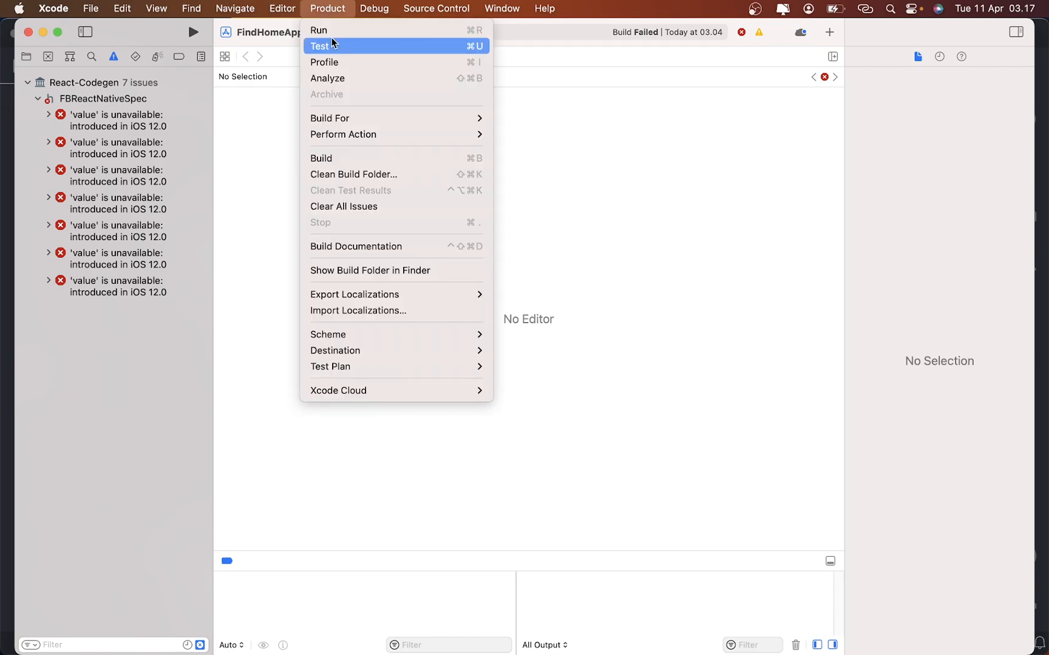
{"action": "left_click", "coordinate": [354, 174]}
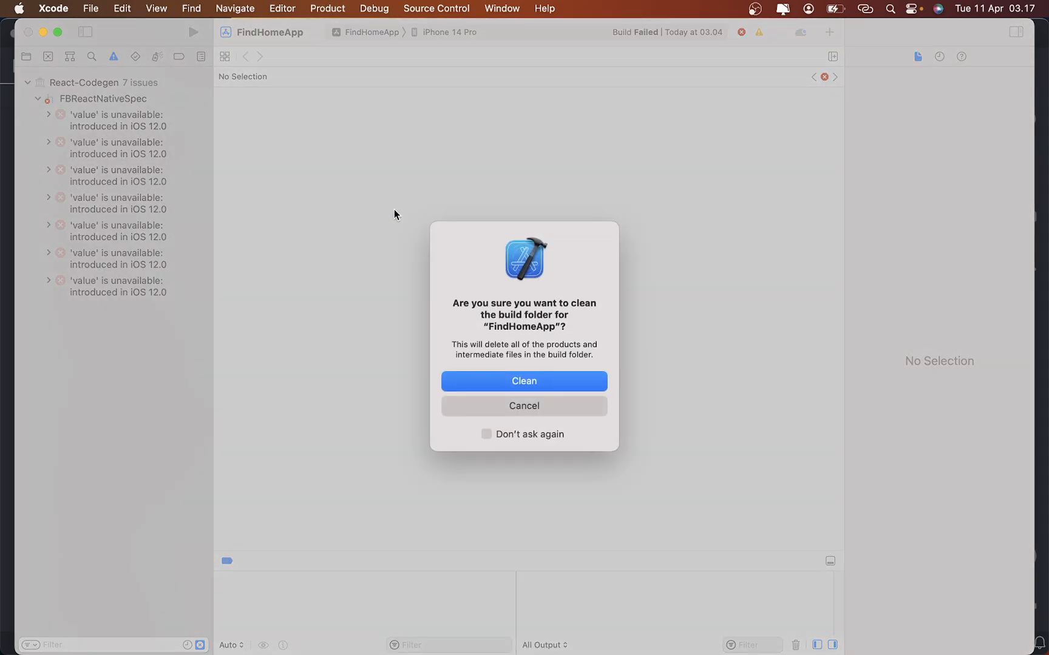
{"action": "left_click", "coordinate": [523, 381]}
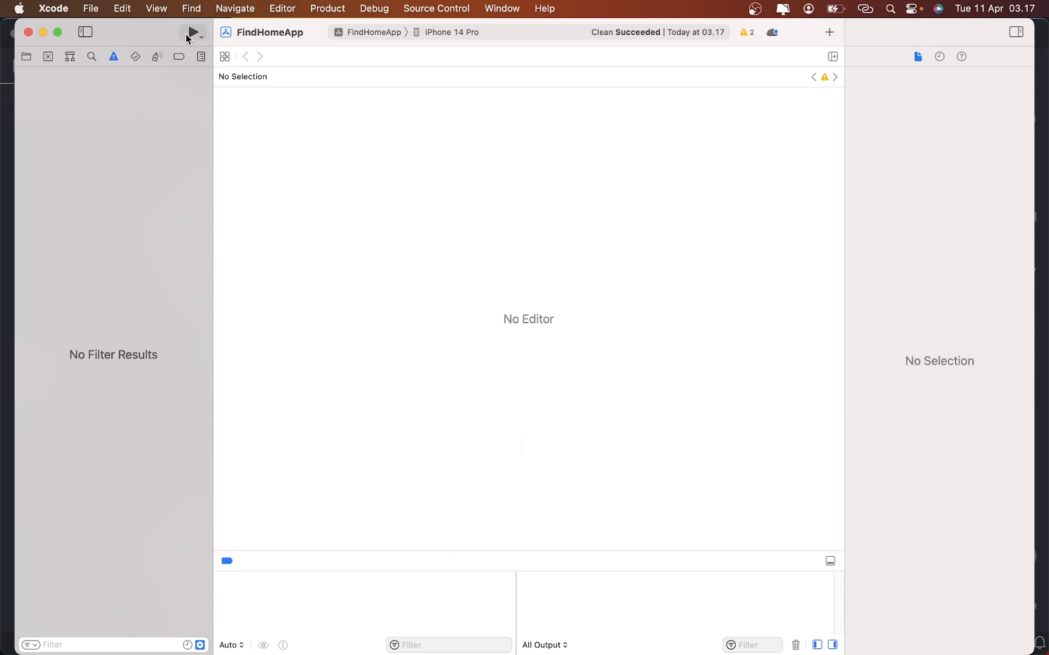
{"action": "mouse_move", "coordinate": [193, 32]}
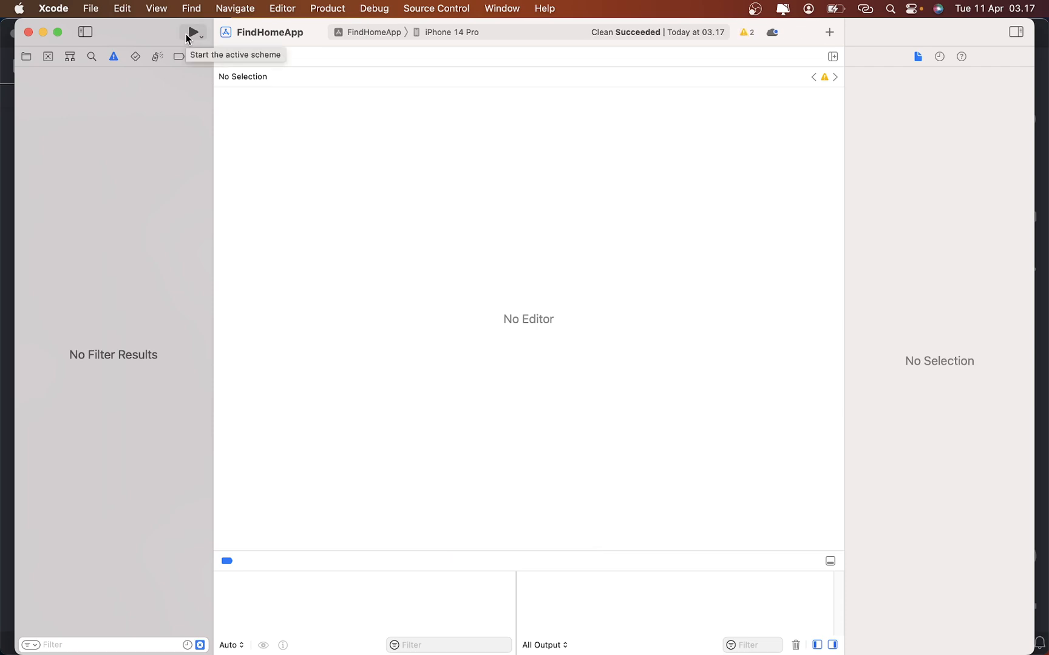
{"action": "left_click", "coordinate": [193, 32]}
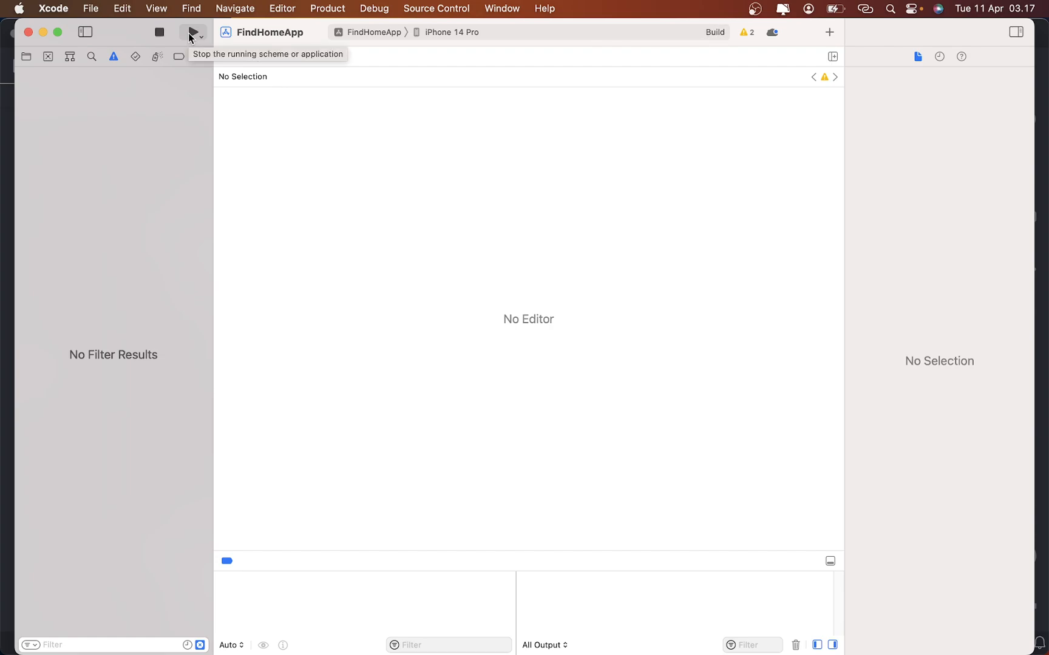
Let the build finish and FindHomeApp launch to its Welcome Back screen in the simulator
{"action": "left_click", "coordinate": [193, 32]}
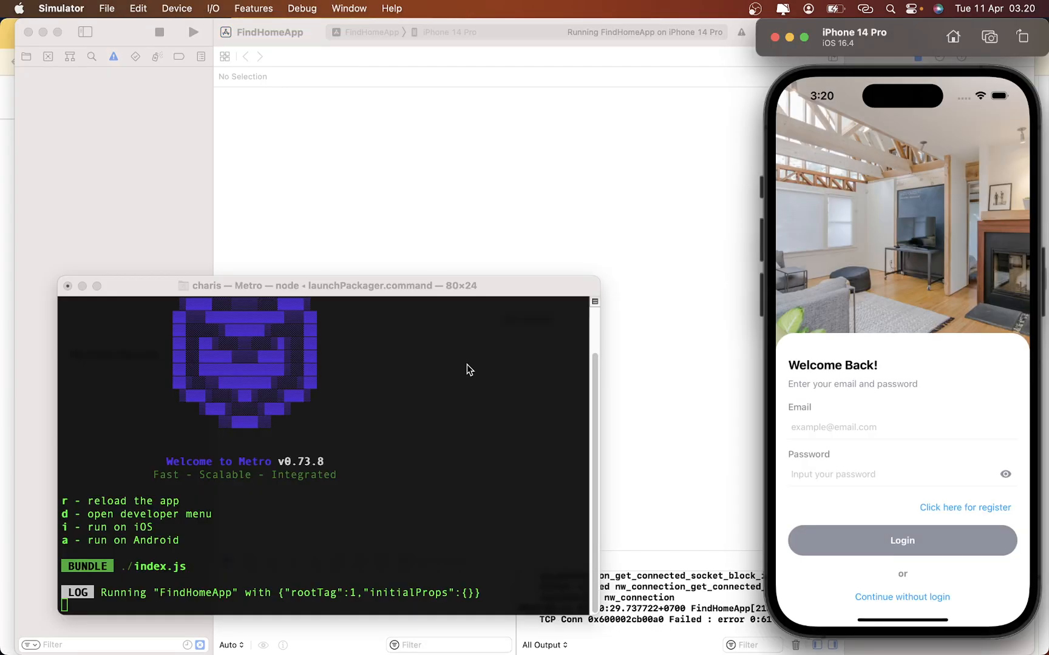
{"action": "mouse_move", "coordinate": [716, 381]}
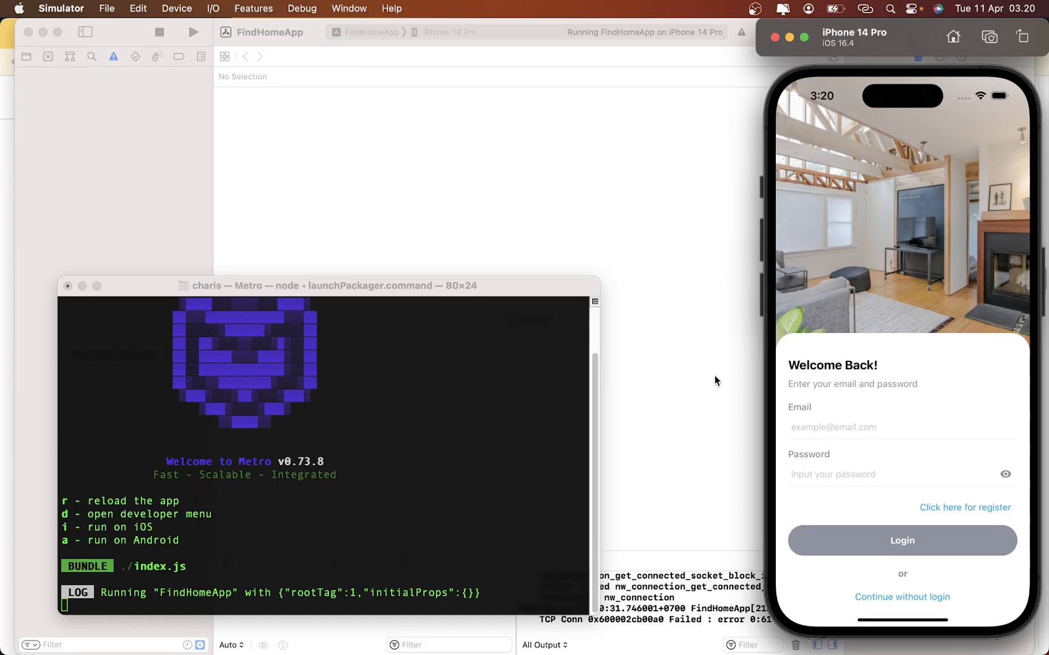
{"action": "mouse_move", "coordinate": [788, 234]}
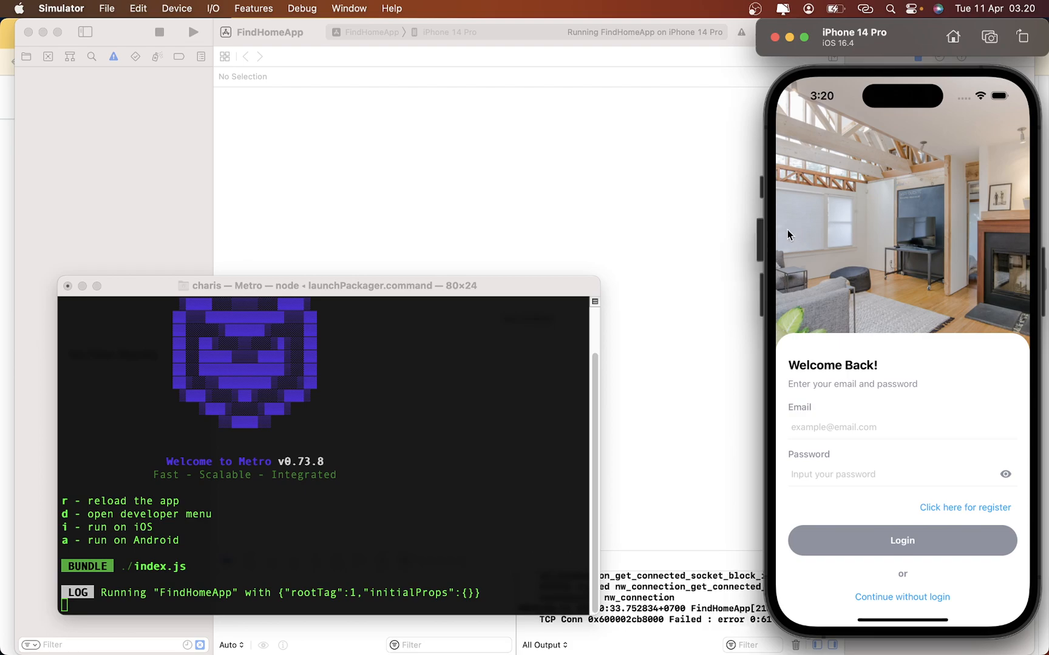
{"action": "mouse_move", "coordinate": [672, 151]}
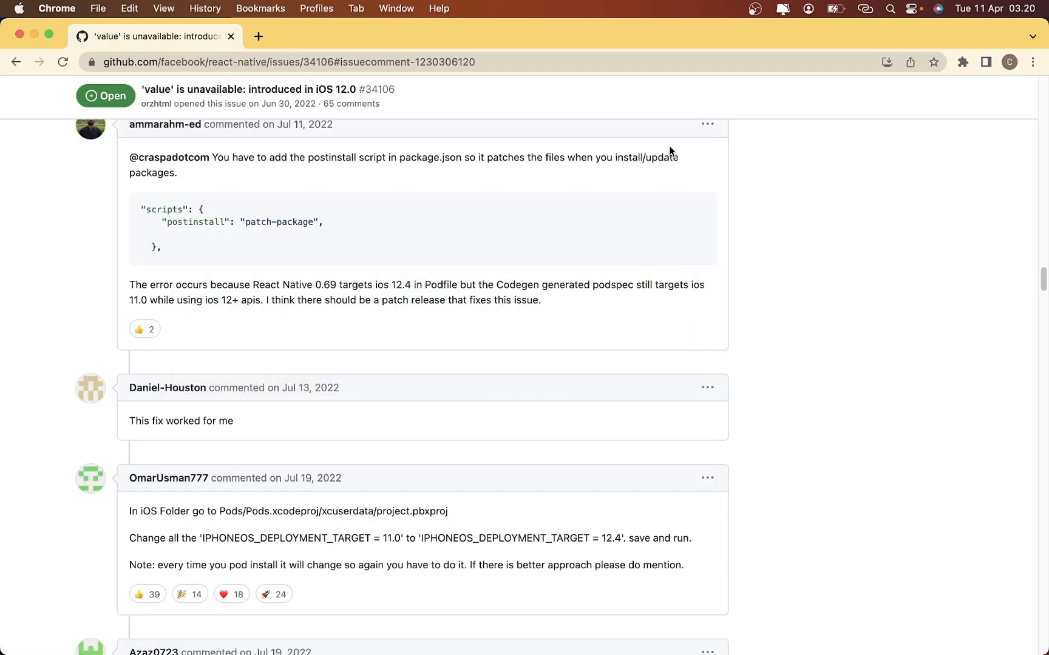
{"action": "mouse_move", "coordinate": [316, 454]}
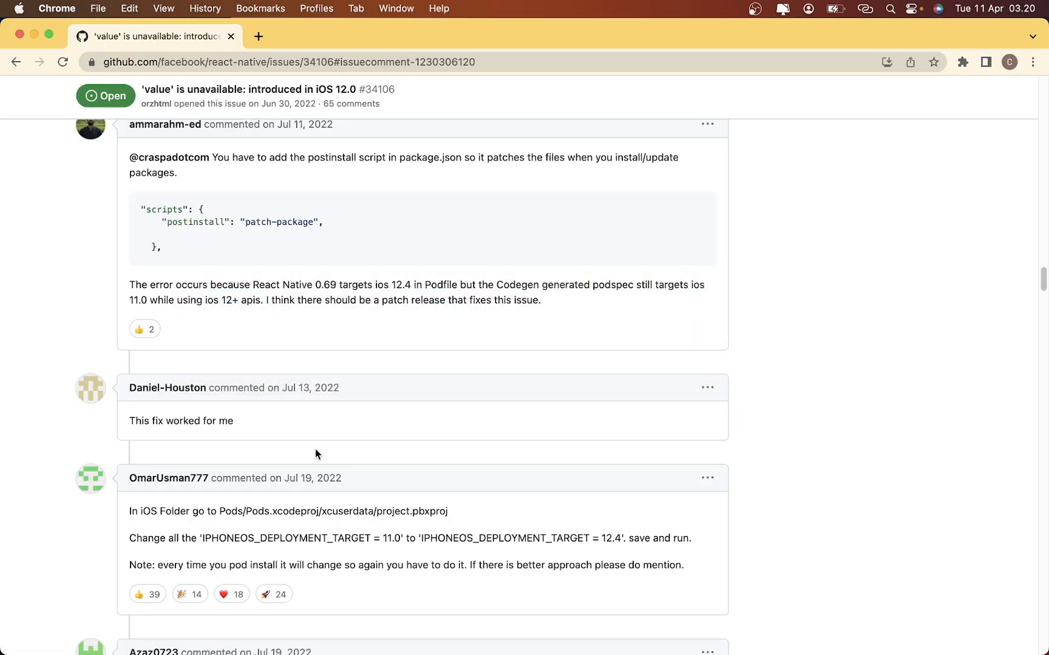
{"action": "mouse_move", "coordinate": [193, 491]}
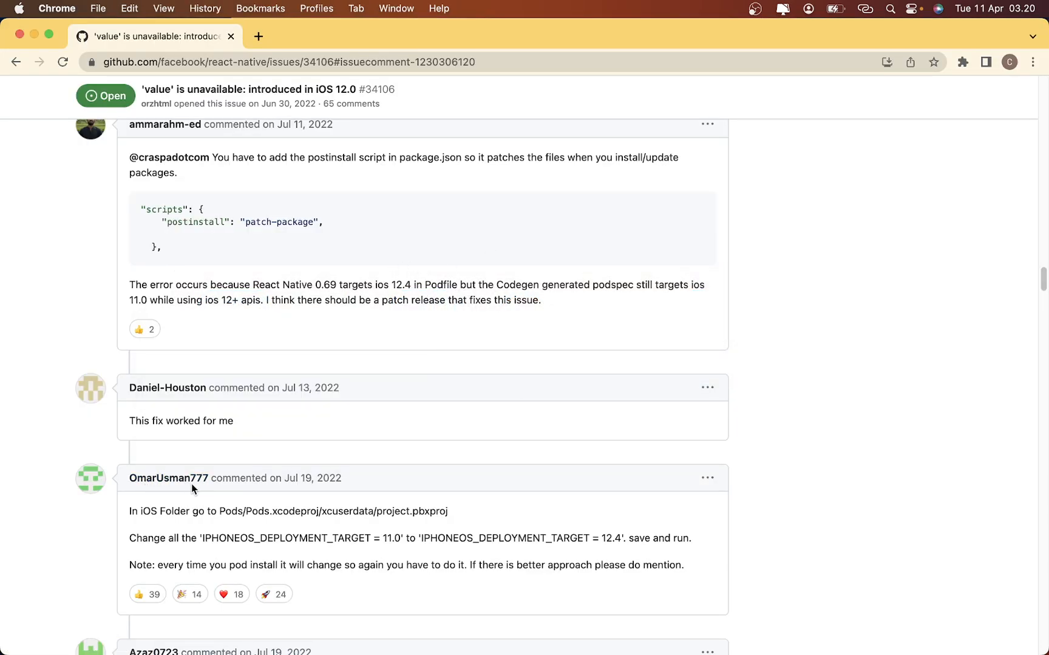
{"action": "mouse_move", "coordinate": [310, 524]}
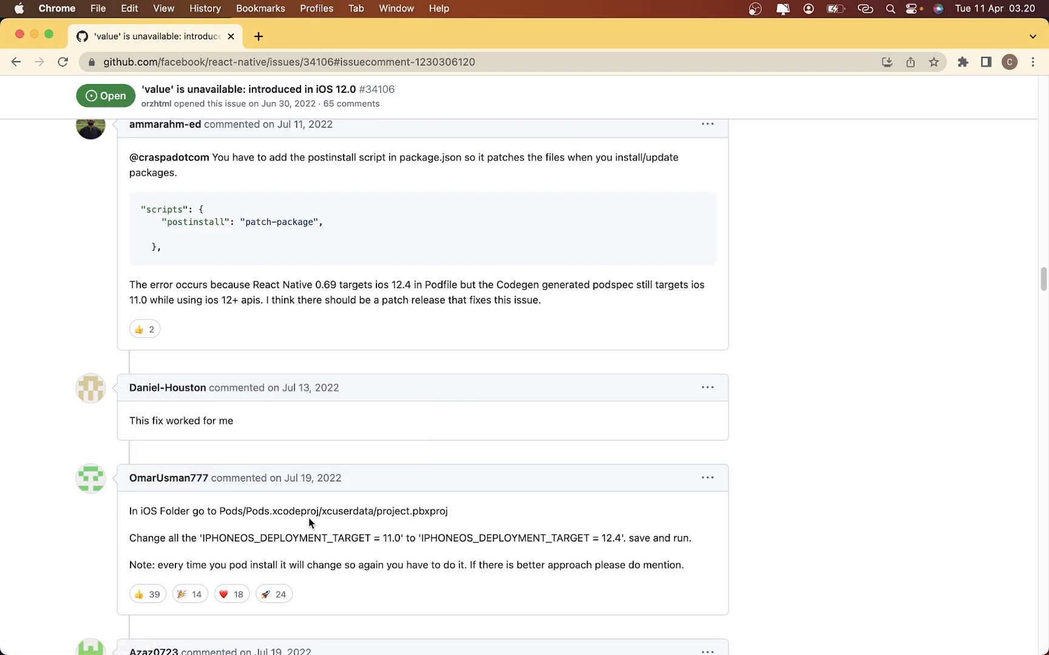
{"action": "mouse_move", "coordinate": [359, 525]}
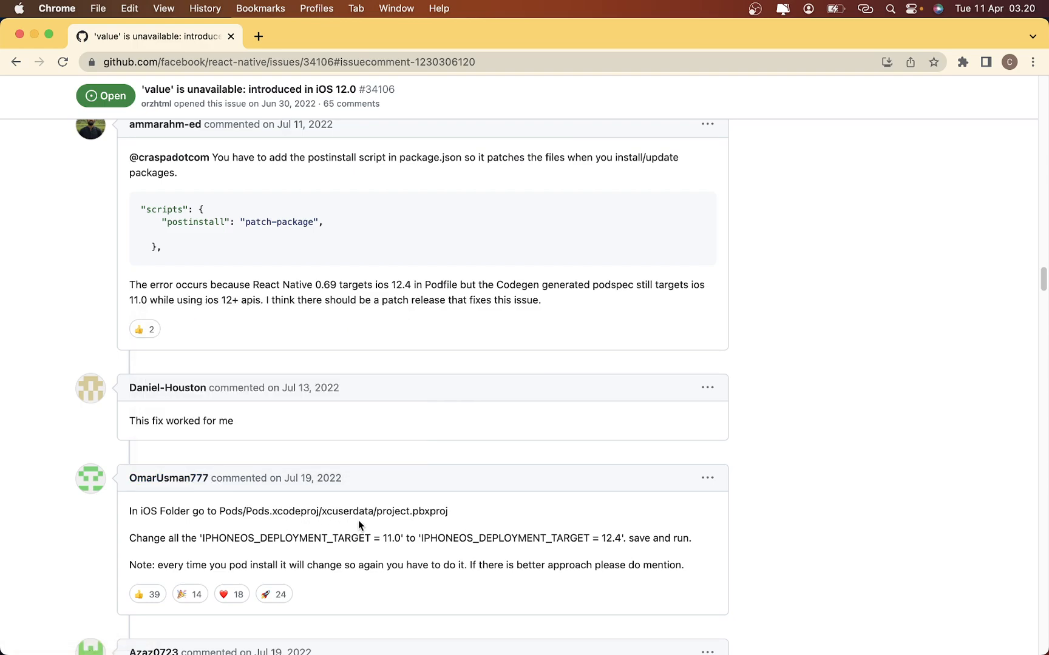
{"action": "mouse_move", "coordinate": [372, 485]}
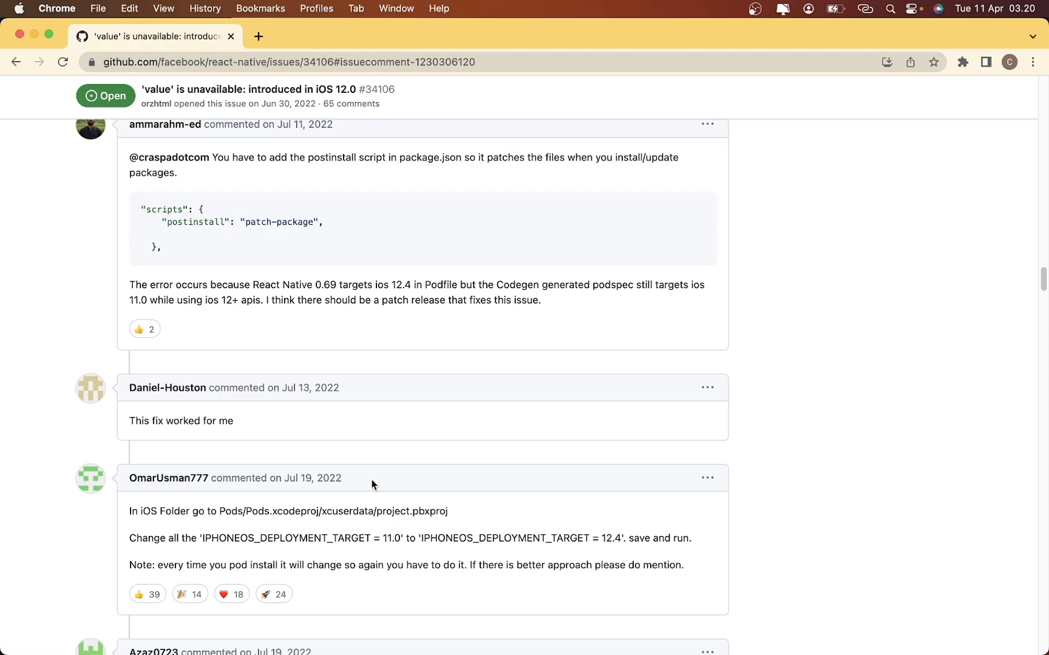
{"action": "mouse_move", "coordinate": [425, 527]}
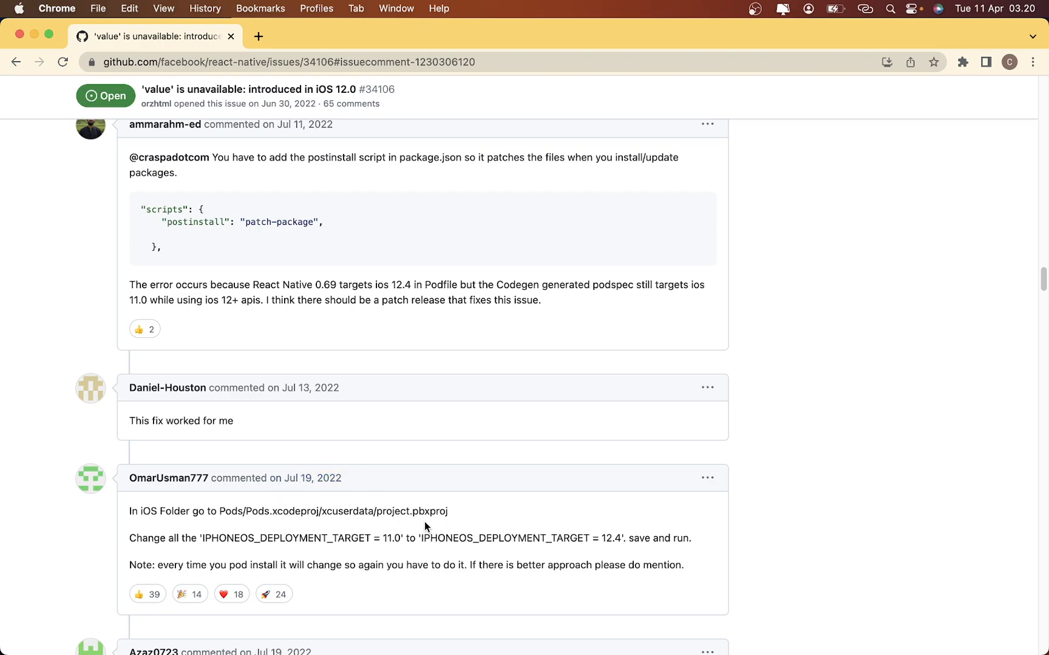